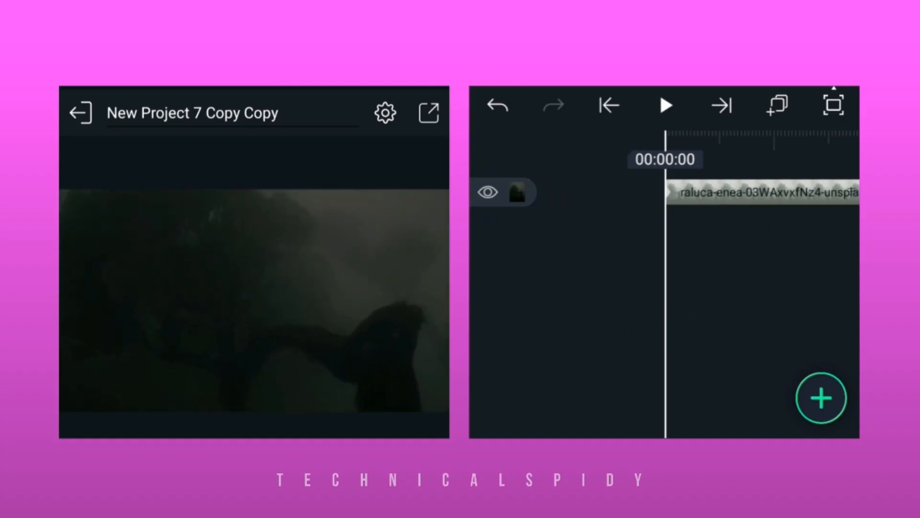
Step: Add a white 'THE MIST' text layer in BebasNeue-Bold at 56pt
{"action": "left_click", "coordinate": [821, 398]}
{"action": "type", "text": "THE MIST"}
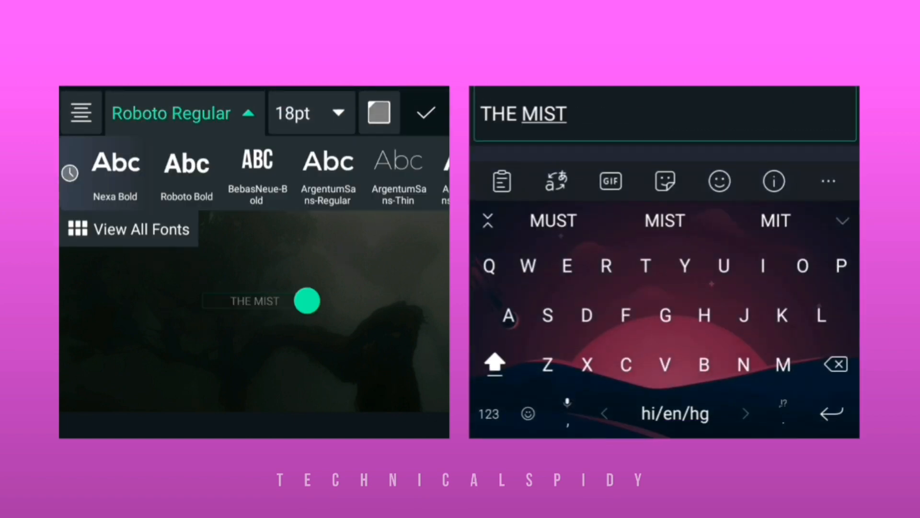
{"action": "left_click", "coordinate": [257, 172]}
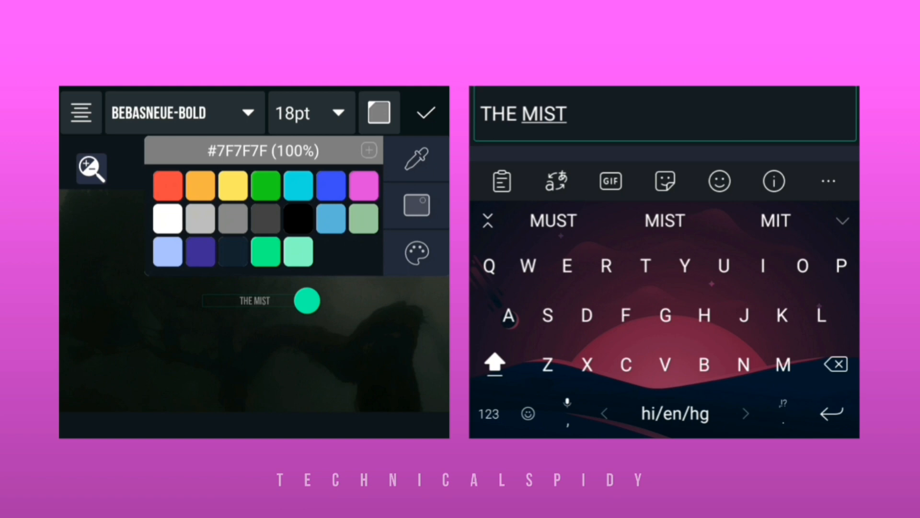
{"action": "left_click", "coordinate": [168, 218]}
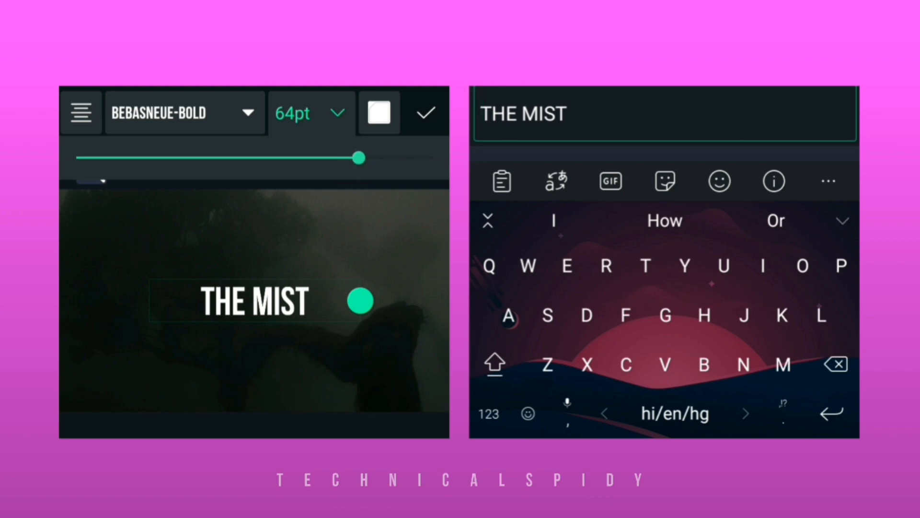
{"action": "left_click_drag", "start_coordinate": [358, 158], "coordinate": [345, 158]}
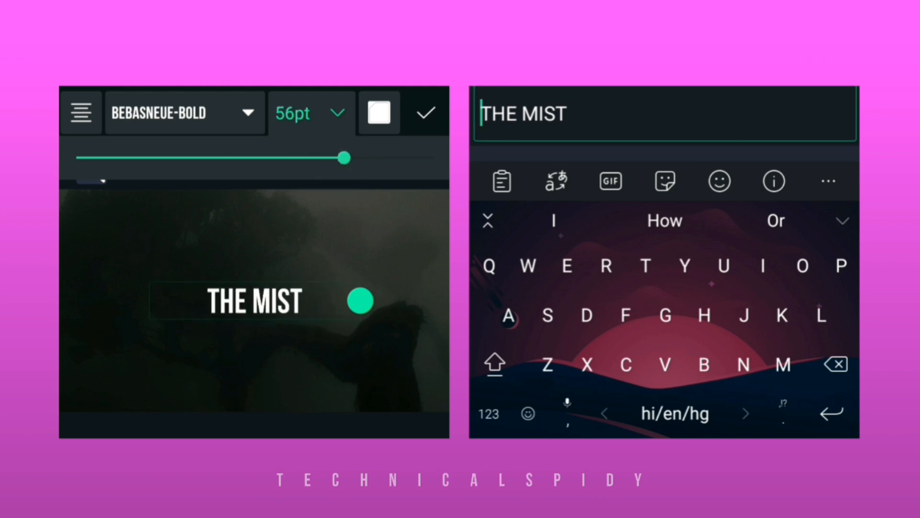
{"action": "left_click", "coordinate": [424, 112]}
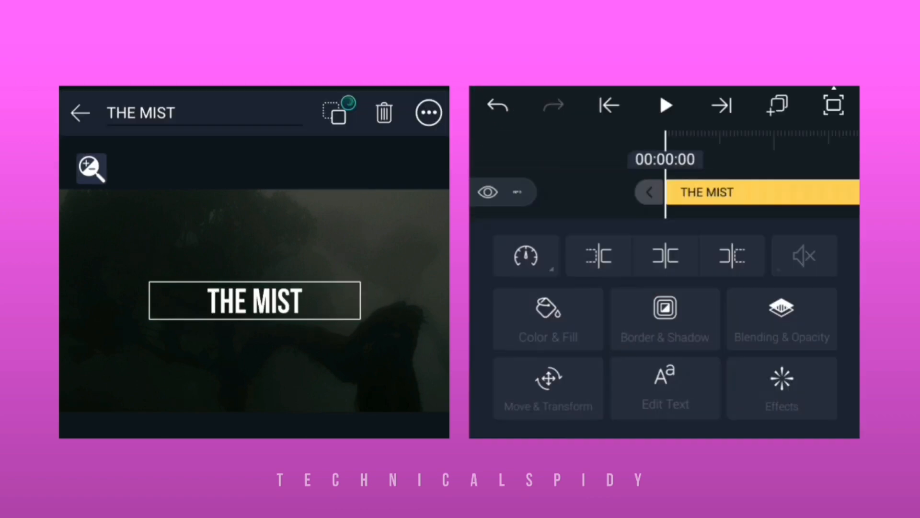
Step: Add a Text Spacing effect to the title with 13% letter spacing
{"action": "left_click", "coordinate": [781, 387]}
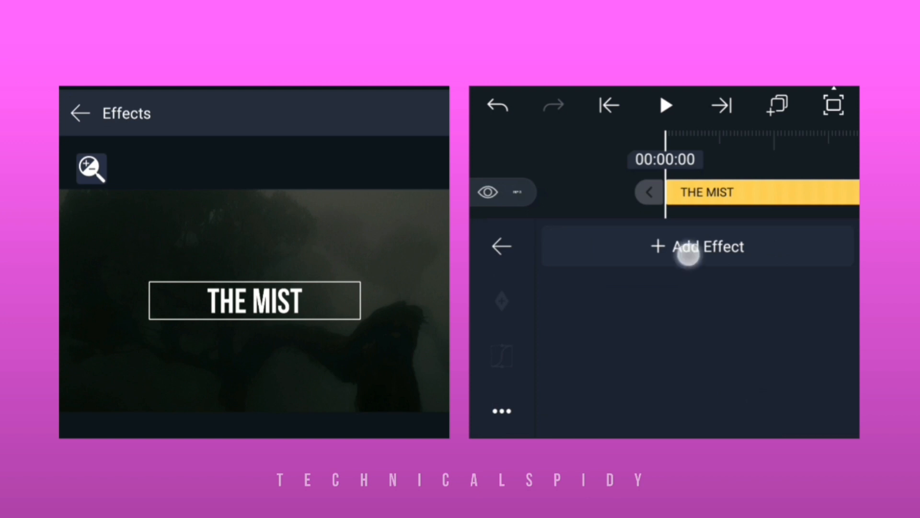
{"action": "left_click", "coordinate": [698, 246]}
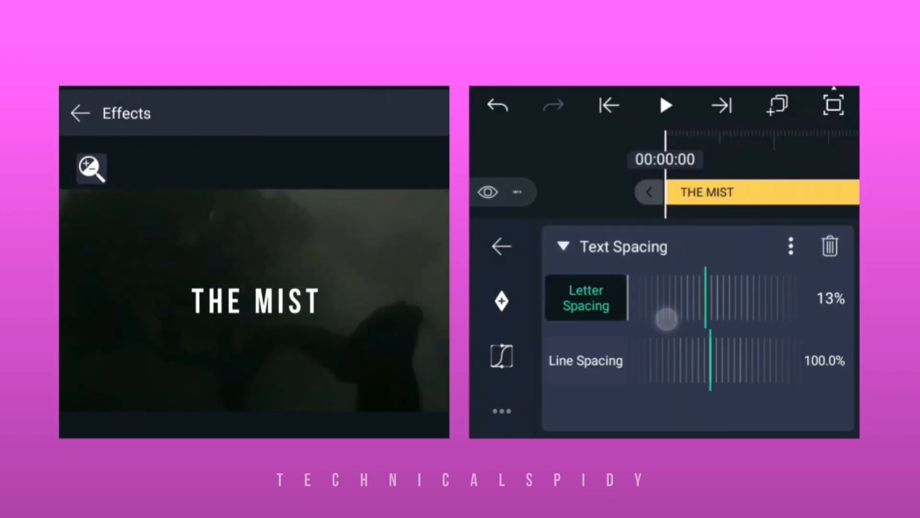
{"action": "left_click_drag", "start_coordinate": [667, 318], "coordinate": [708, 319]}
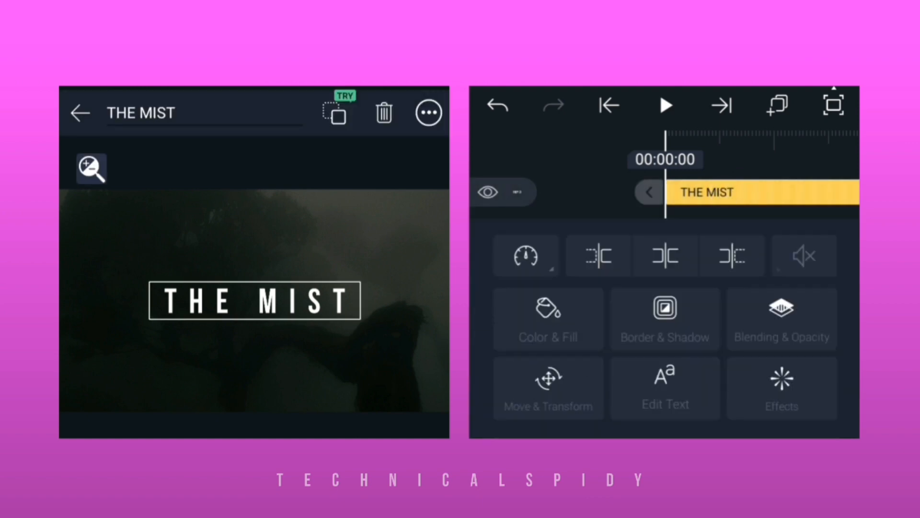
Step: Duplicate the title as 'THE MIST down side' and open the copy's effects
{"action": "left_click", "coordinate": [335, 112]}
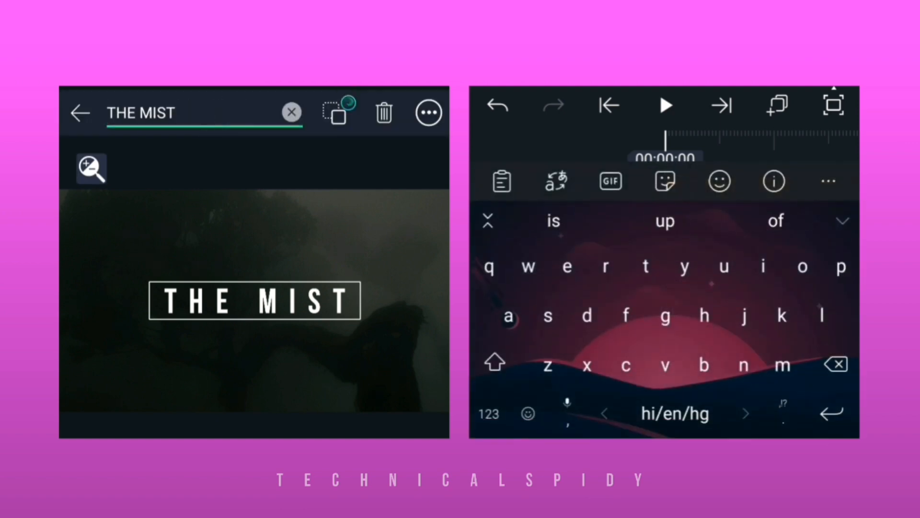
{"action": "type", "text": "down side"}
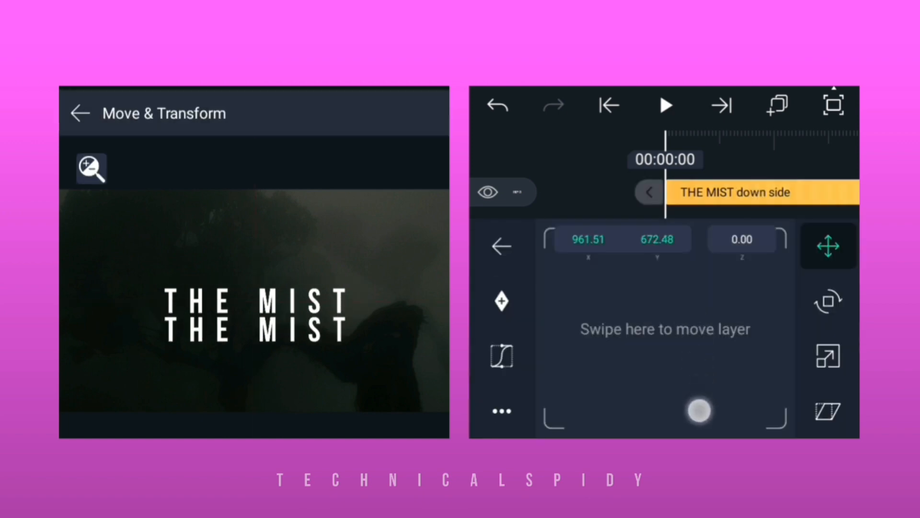
{"action": "left_click", "coordinate": [81, 113]}
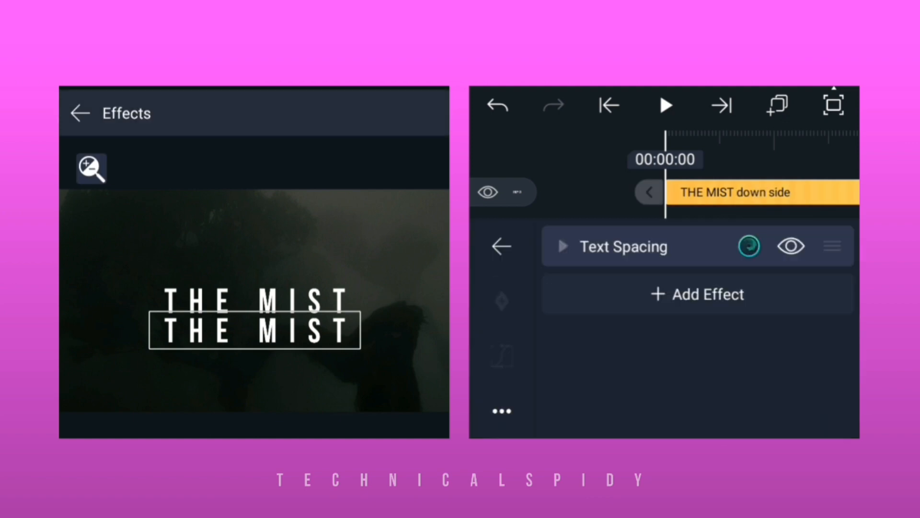
Step: Add Flip Layer to the copy with angle near 180° and axis 88°
{"action": "left_click", "coordinate": [698, 294]}
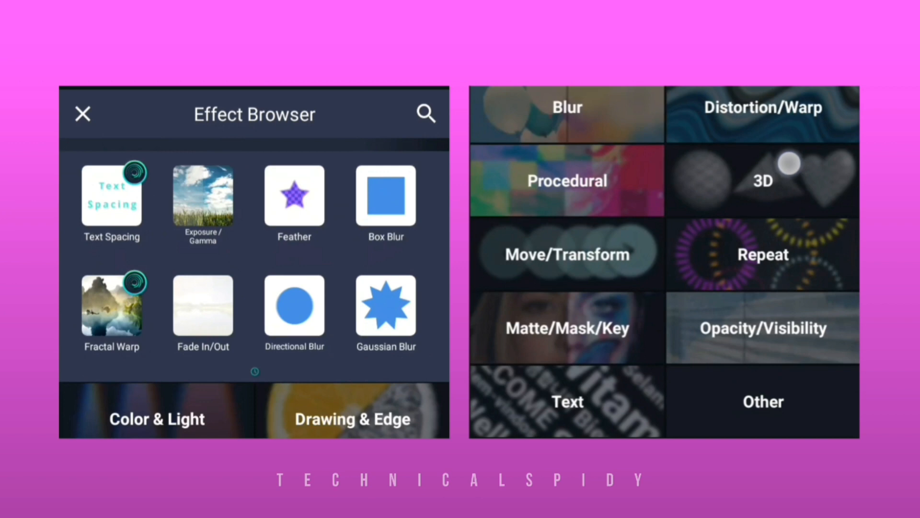
{"action": "left_click", "coordinate": [763, 181]}
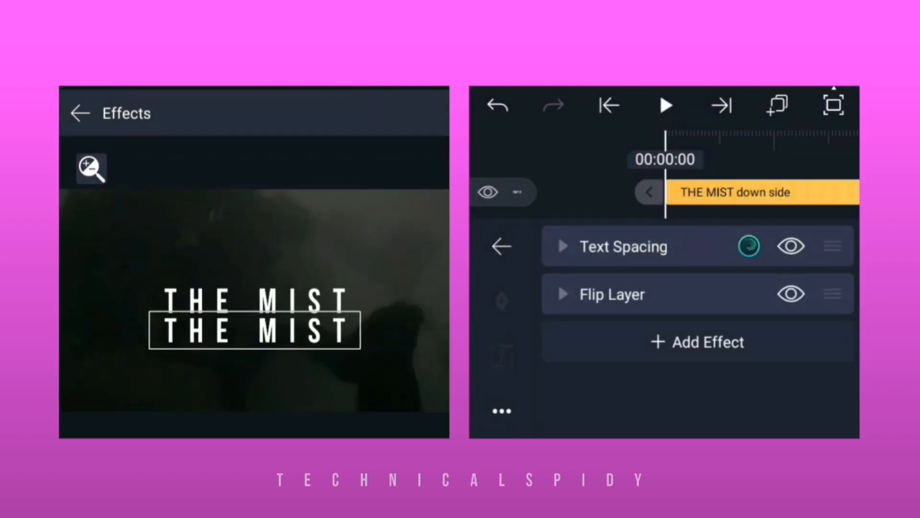
{"action": "left_click", "coordinate": [612, 293]}
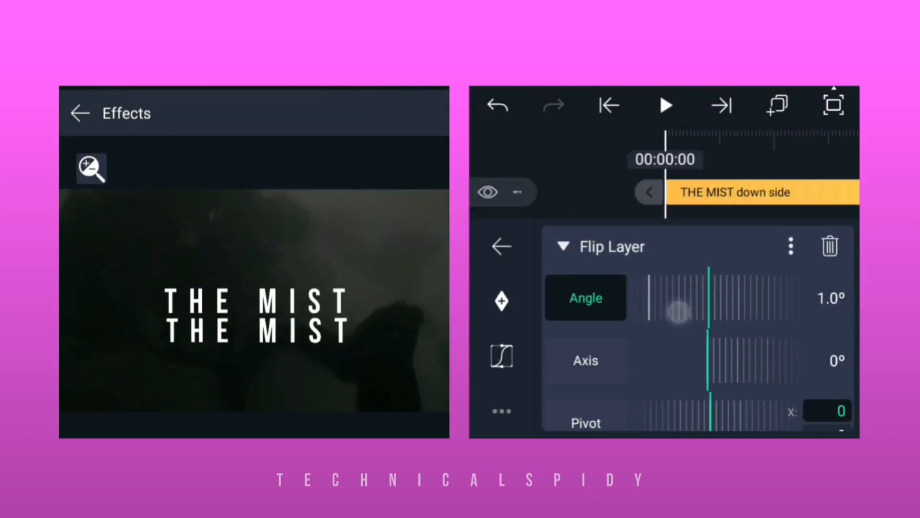
{"action": "left_click_drag", "start_coordinate": [678, 311], "coordinate": [754, 295]}
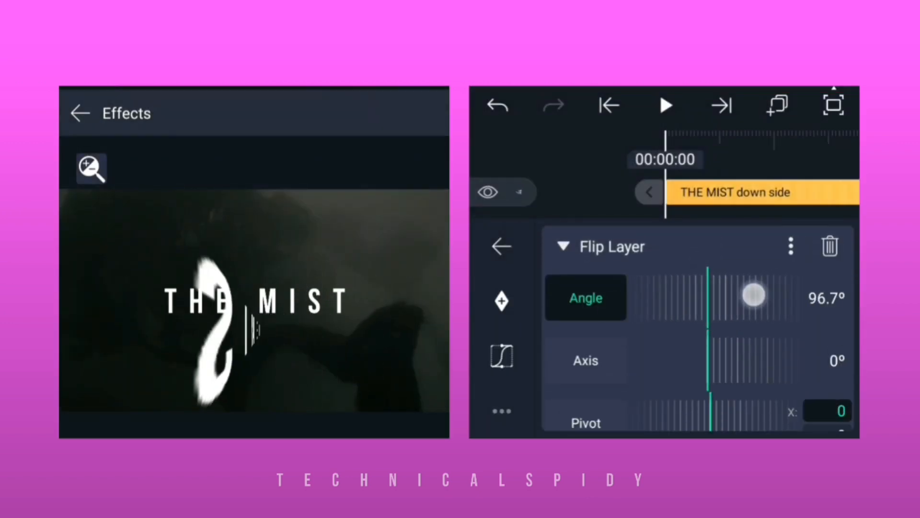
{"action": "left_click_drag", "start_coordinate": [753, 296], "coordinate": [711, 296]}
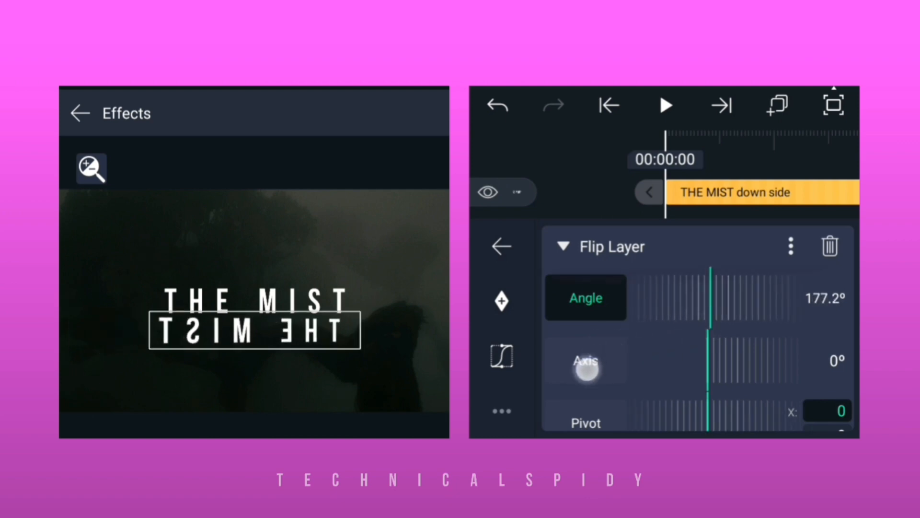
{"action": "left_click_drag", "start_coordinate": [585, 364], "coordinate": [672, 364]}
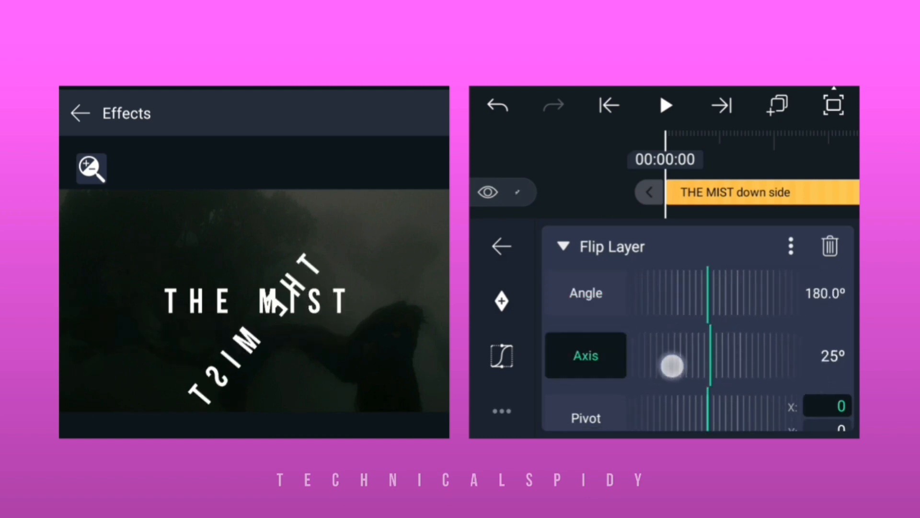
{"action": "left_click_drag", "start_coordinate": [671, 365], "coordinate": [775, 386]}
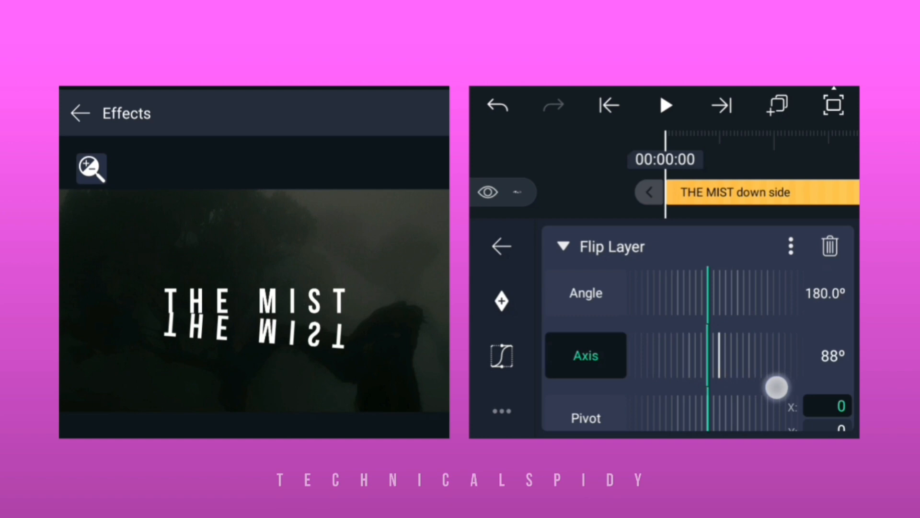
{"action": "left_click_drag", "start_coordinate": [775, 386], "coordinate": [709, 346]}
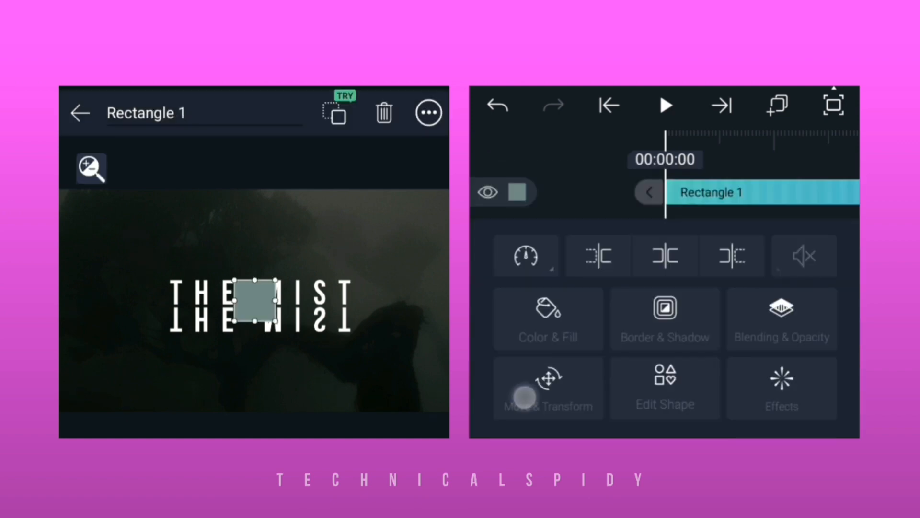
Step: Stretch the grey rectangle across the upper THE MIST title
{"action": "left_click", "coordinate": [547, 387]}
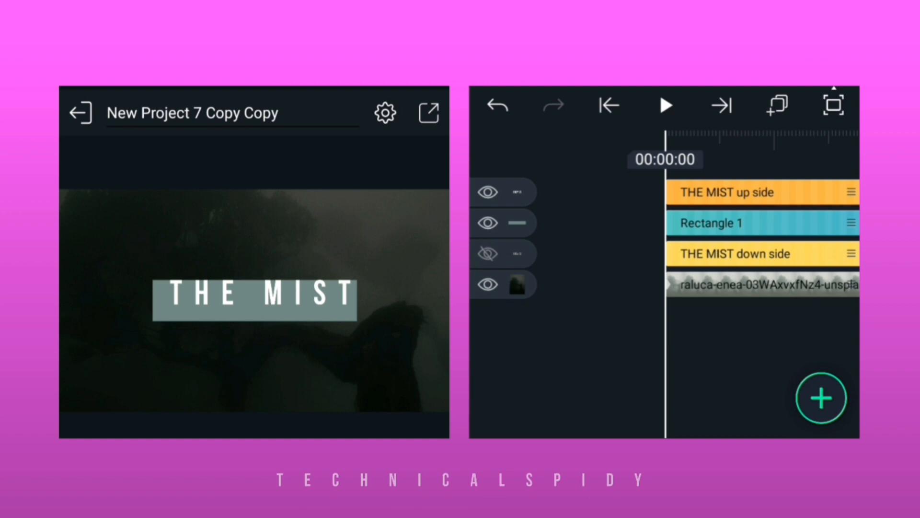
Step: Keyframe the upper title rising from below the rectangle, grouped as Group up side
{"action": "left_click", "coordinate": [711, 222]}
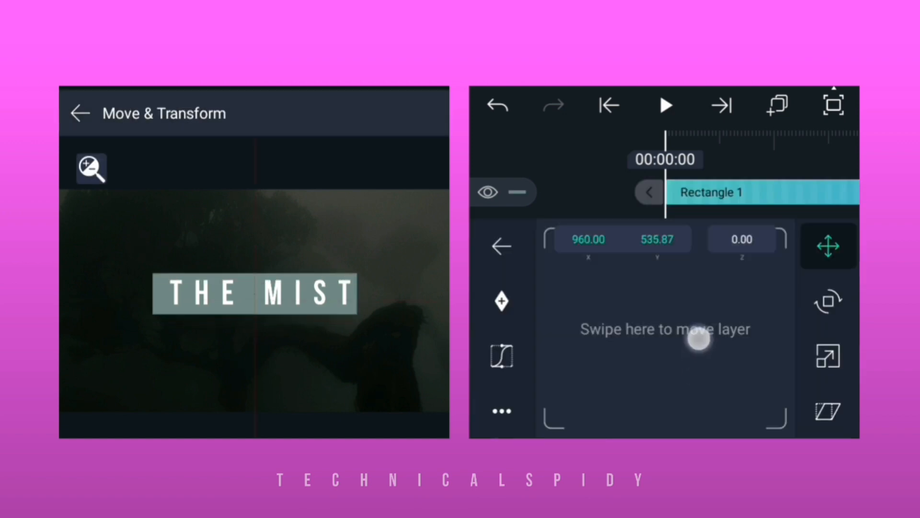
{"action": "left_click_drag", "start_coordinate": [698, 346], "coordinate": [693, 284]}
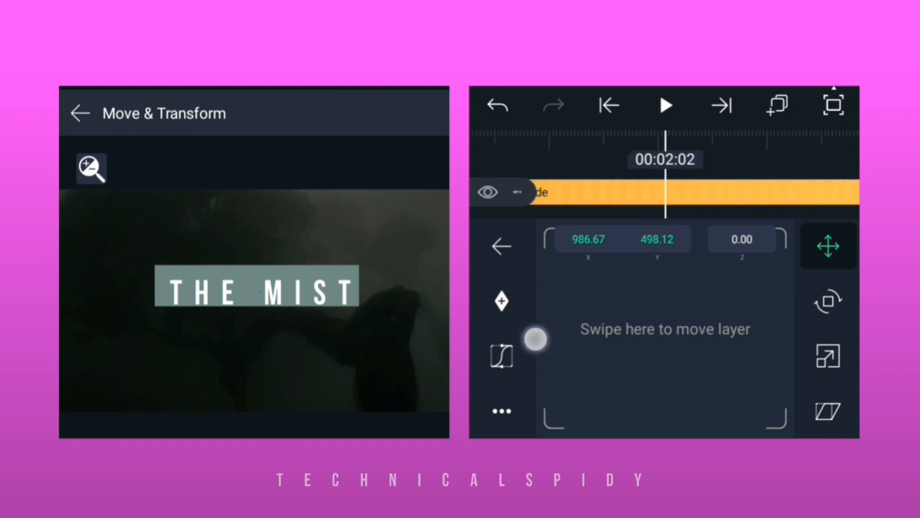
{"action": "left_click", "coordinate": [502, 300]}
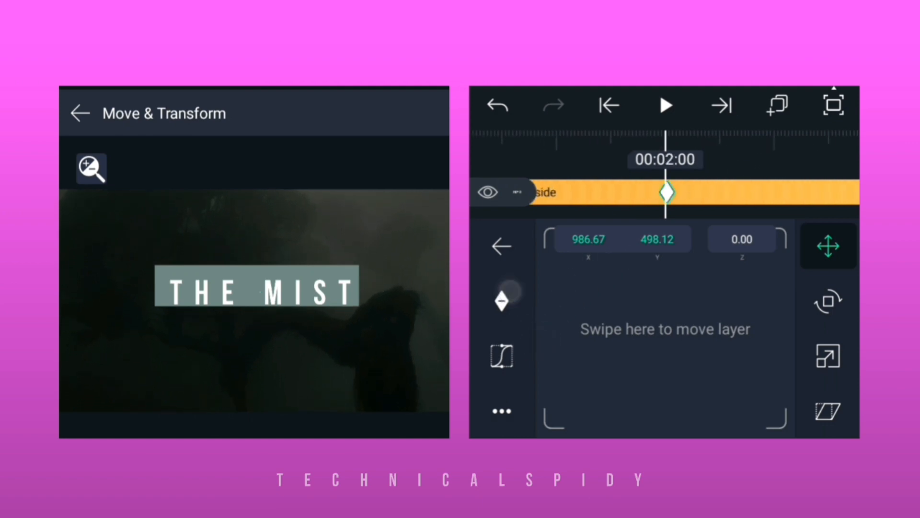
{"action": "left_click", "coordinate": [610, 105]}
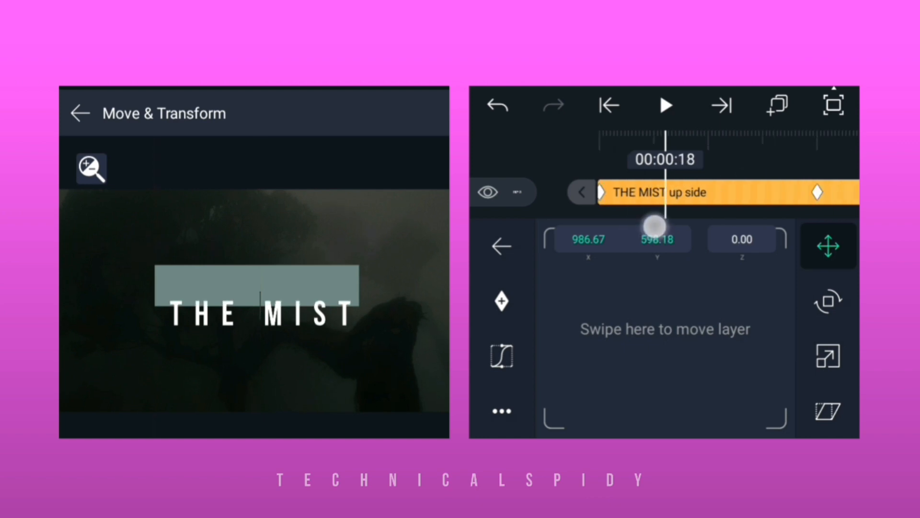
{"action": "left_click", "coordinate": [80, 112]}
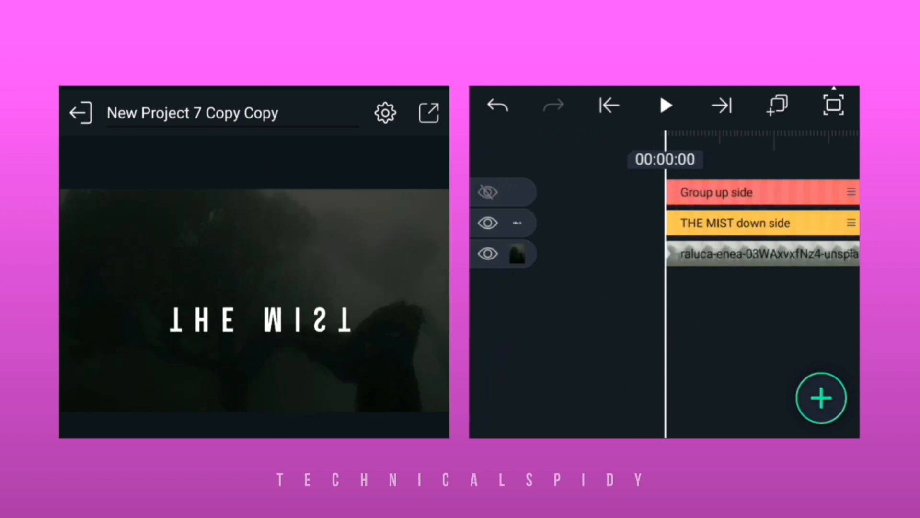
Step: Add a pink rectangle over the reflection and browse its effects for Feather
{"action": "left_click", "coordinate": [821, 398]}
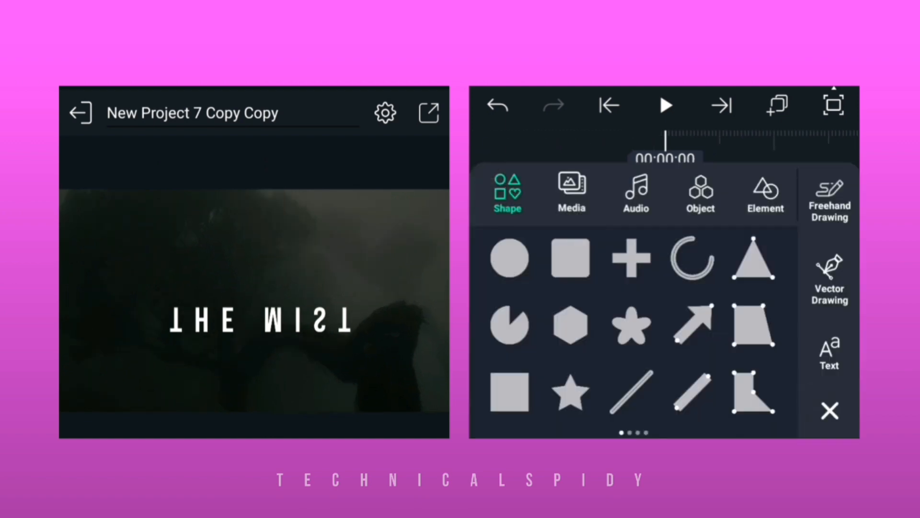
{"action": "left_click", "coordinate": [569, 258]}
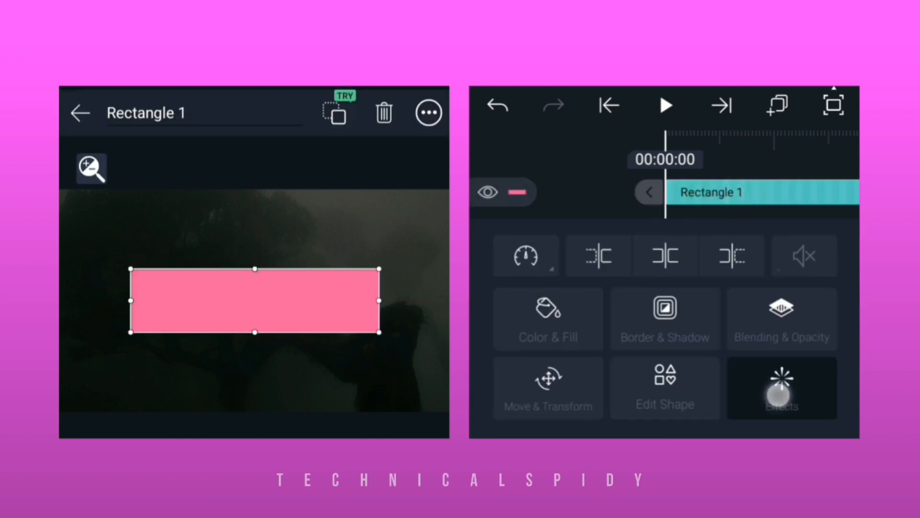
{"action": "left_click", "coordinate": [782, 387]}
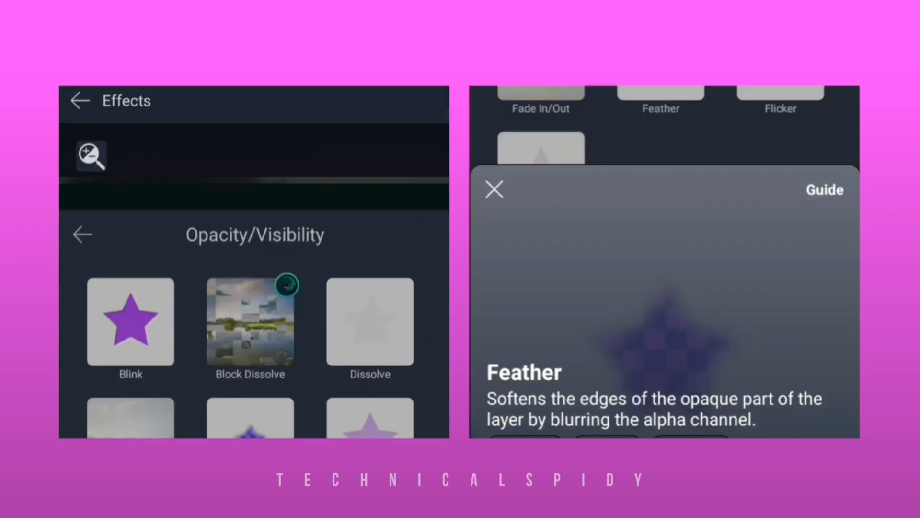
Step: Apply Feather to the pink rectangle with 2 iterations and strength 0.300
{"action": "left_click", "coordinate": [494, 188]}
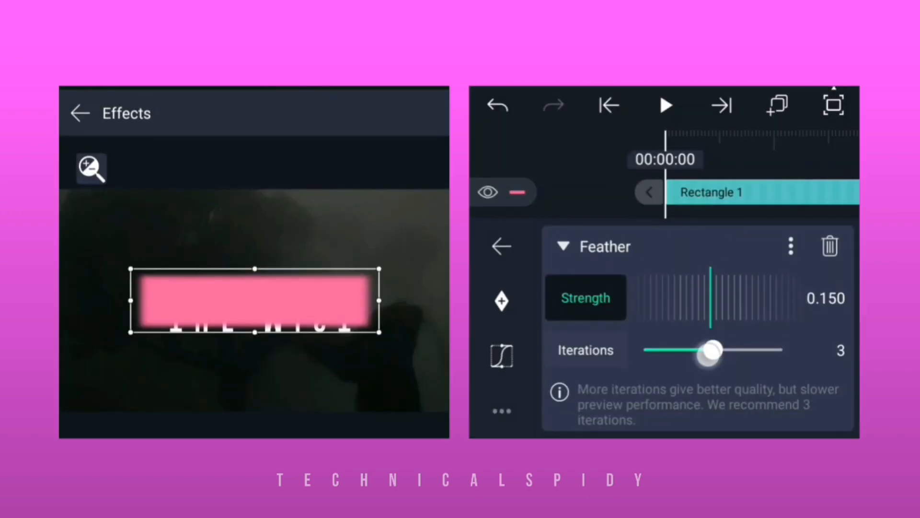
{"action": "left_click_drag", "start_coordinate": [711, 350], "coordinate": [678, 350]}
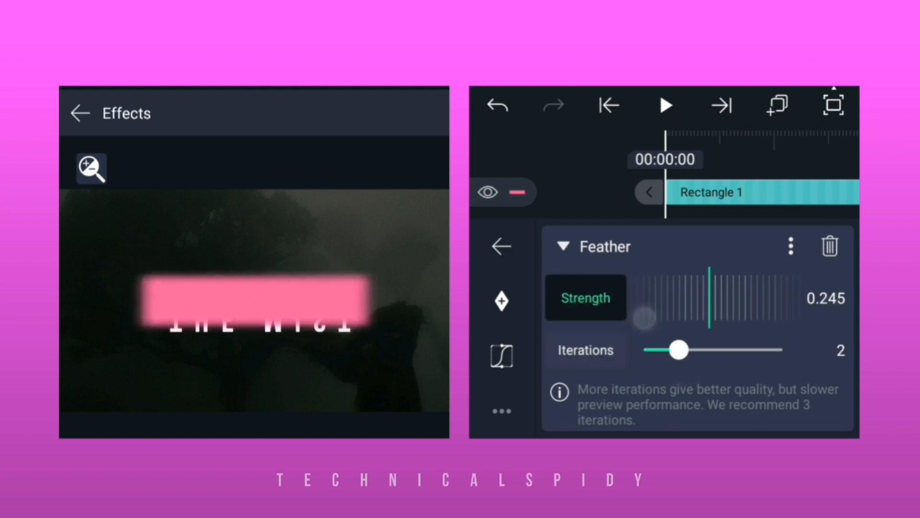
{"action": "left_click_drag", "start_coordinate": [644, 316], "coordinate": [672, 340]}
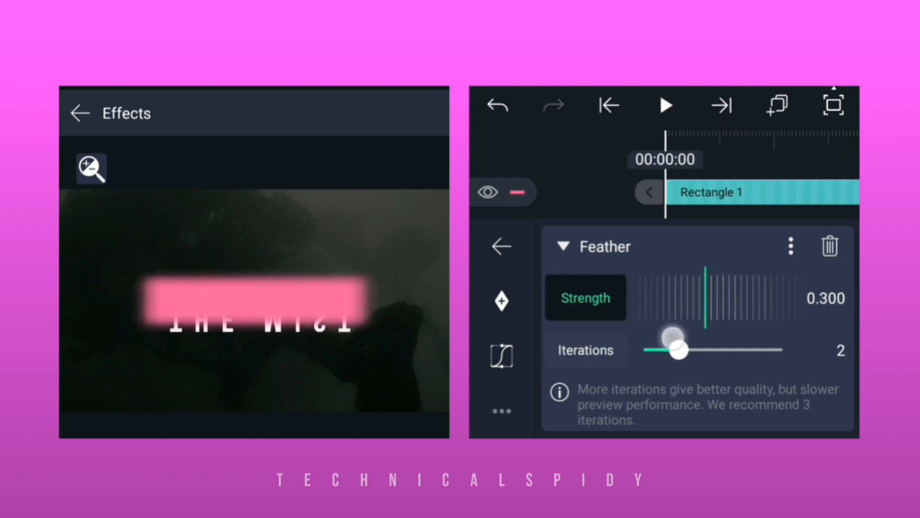
{"action": "left_click_drag", "start_coordinate": [675, 340], "coordinate": [678, 350]}
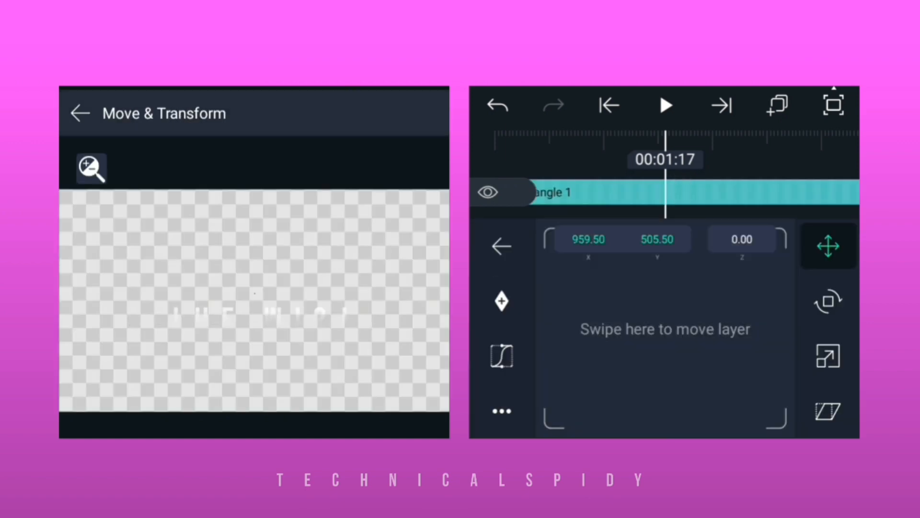
Step: Shift the feathered rectangle to position the fade and scrub back to preview
{"action": "left_click", "coordinate": [688, 319]}
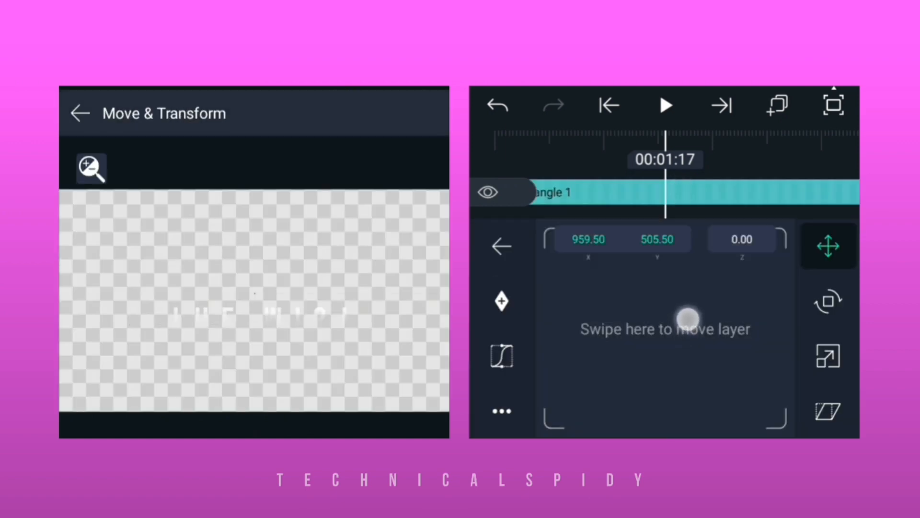
{"action": "left_click_drag", "start_coordinate": [687, 320], "coordinate": [666, 328]}
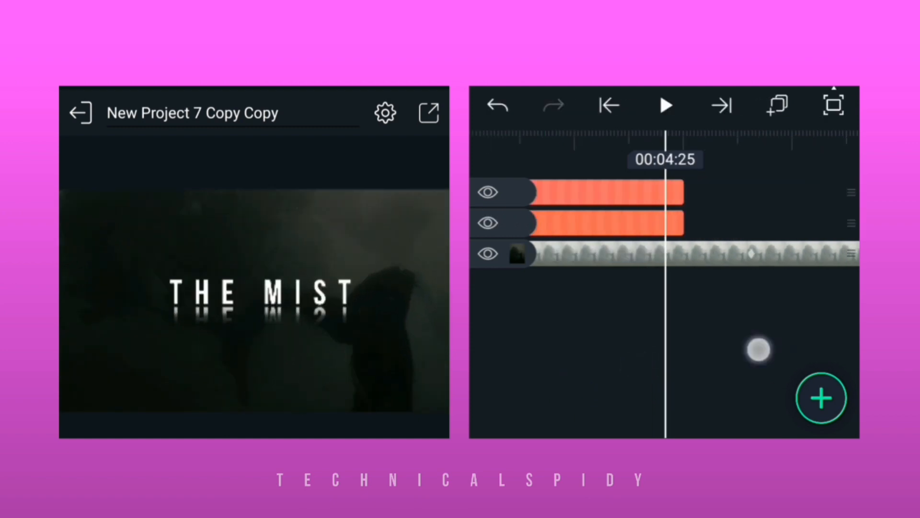
{"action": "left_click_drag", "start_coordinate": [759, 350], "coordinate": [661, 334]}
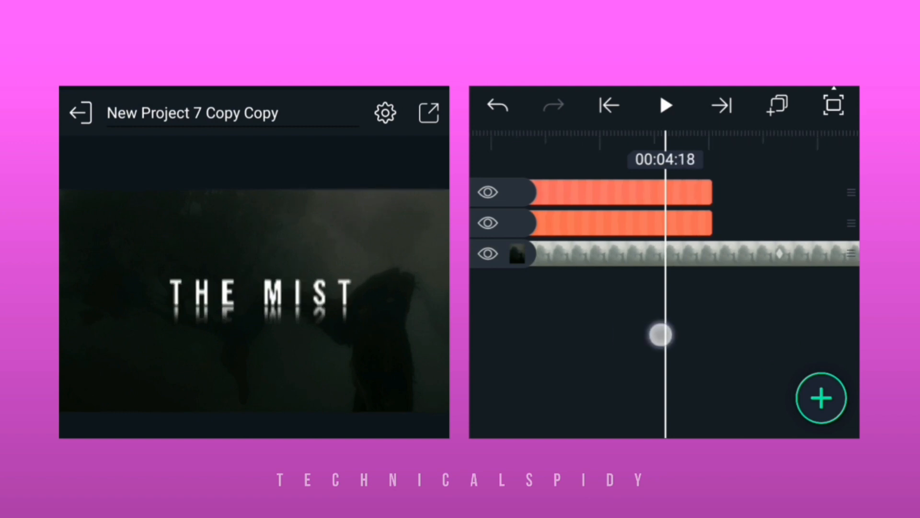